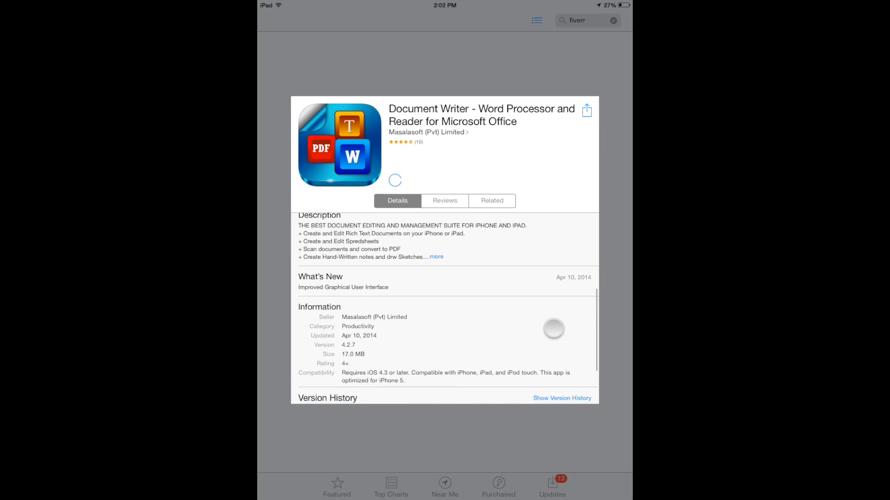
Expand and scroll through Document Writer's full App Store description
scroll(down, 3)
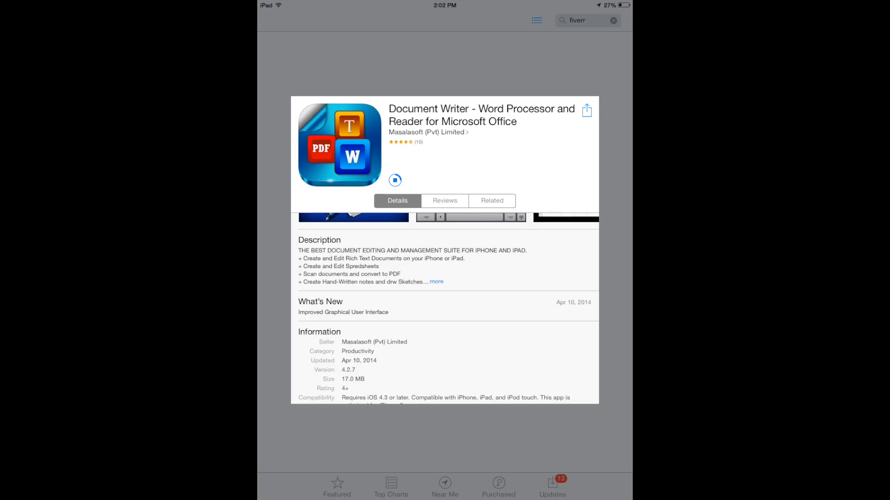
click(436, 282)
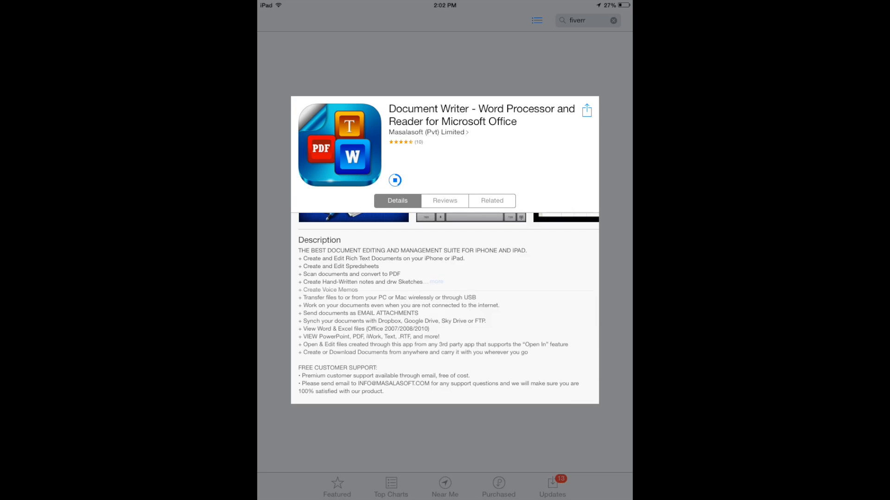
click(434, 282)
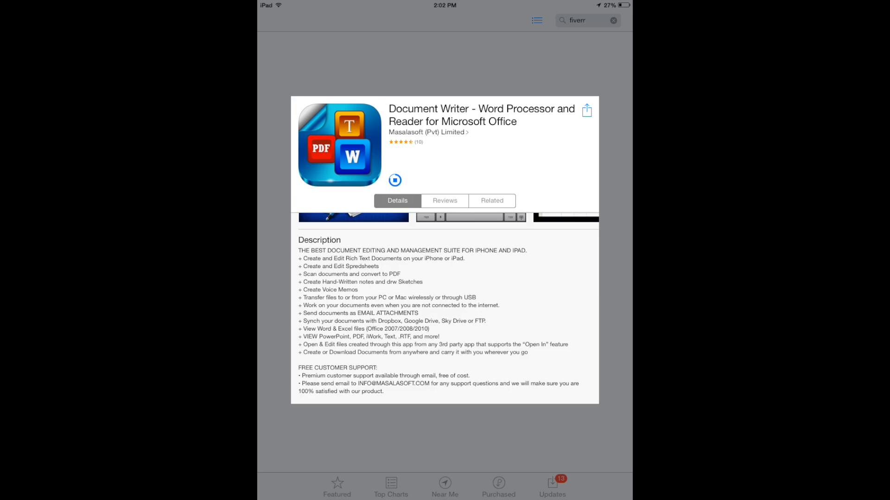
scroll(down, 3)
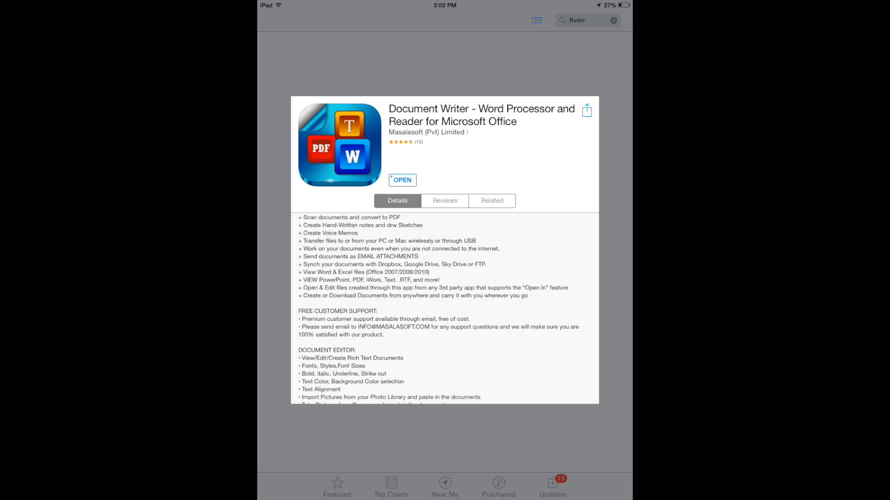
scroll(down, 3)
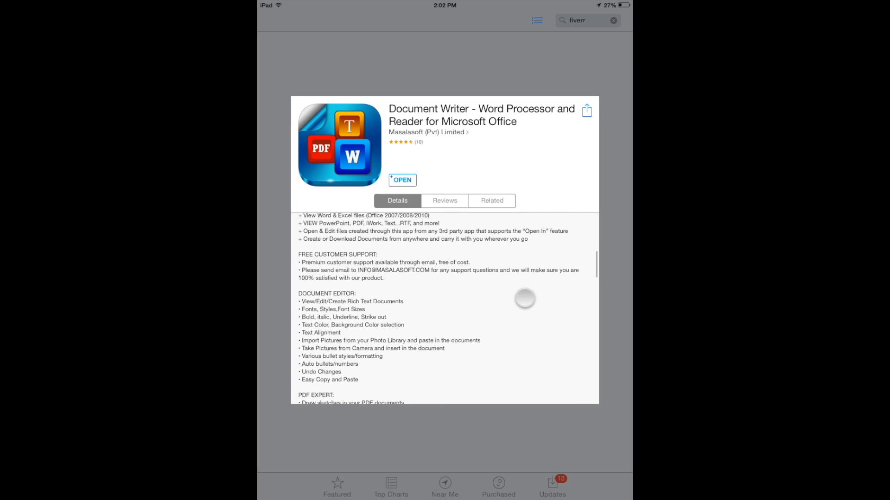
scroll(down, 3)
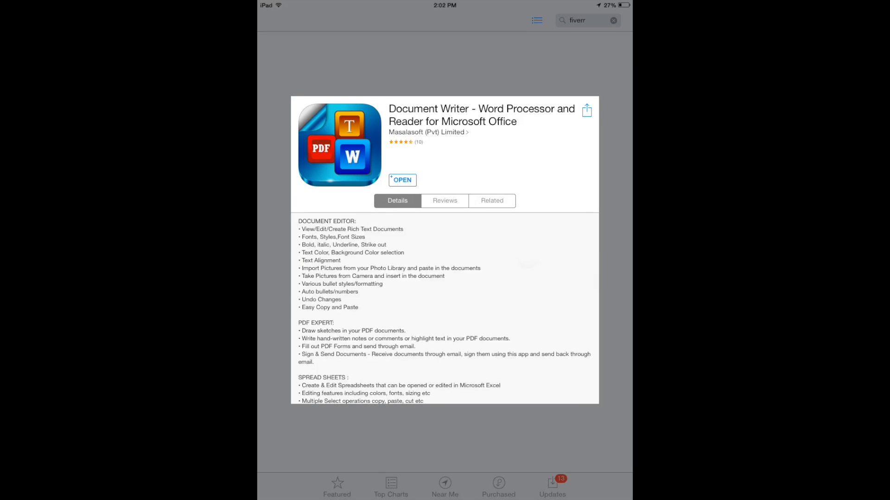
Launch the newly installed Document Writer app
click(402, 180)
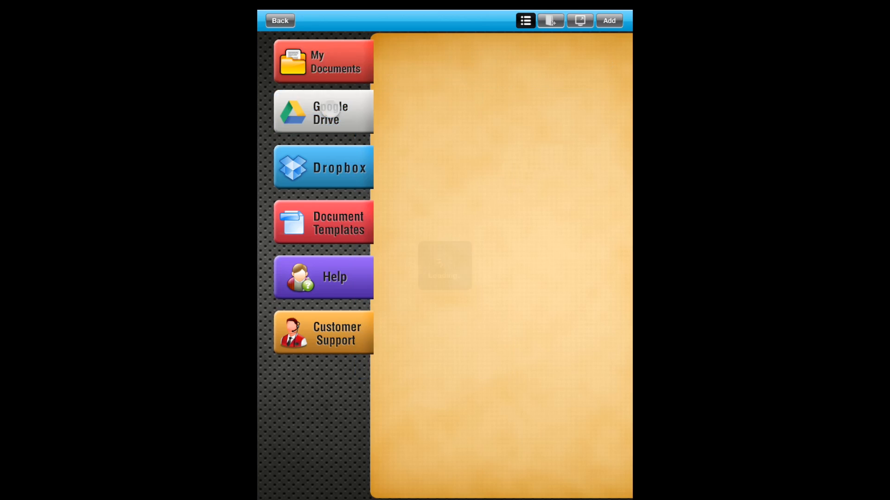
Load the Google Drive files from the left sidebar
click(322, 112)
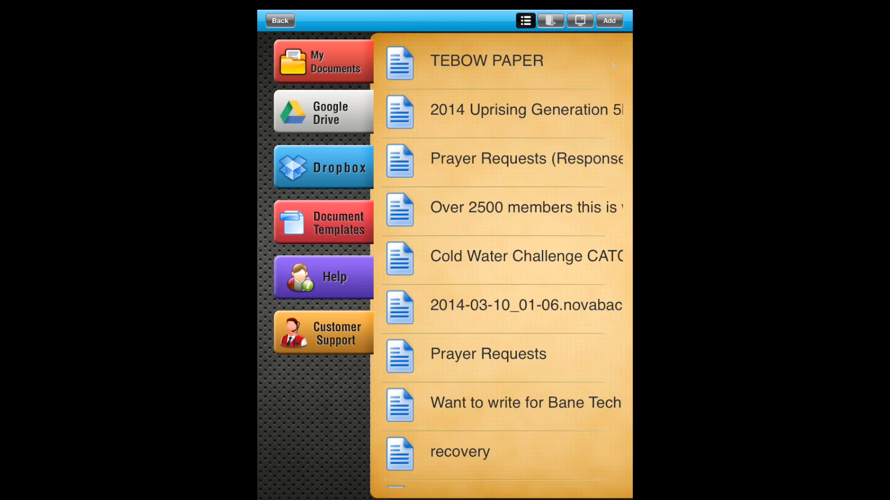
Scroll the Google Drive file list from TEBOW PAPER down to image and video files
scroll(down, 3)
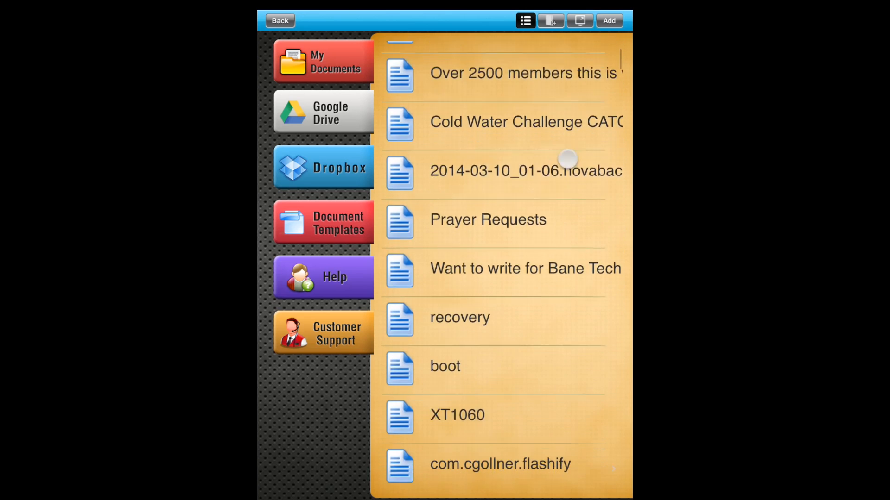
scroll(down, 3)
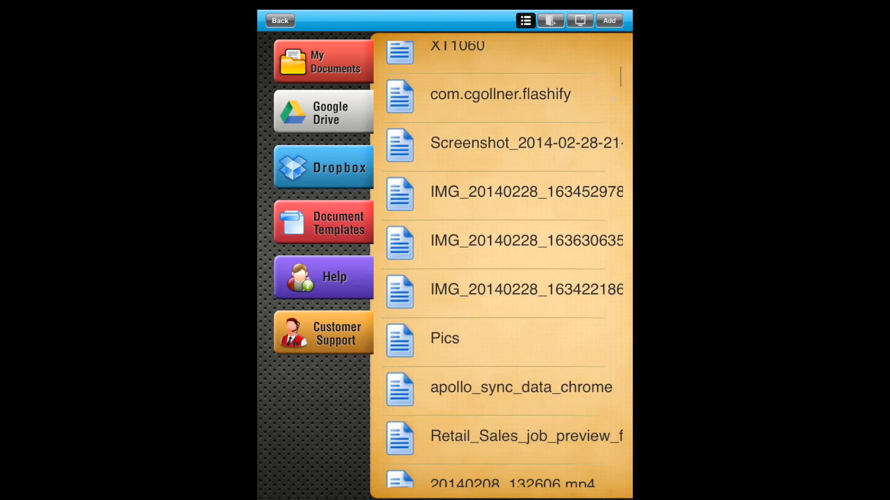
scroll(down, 3)
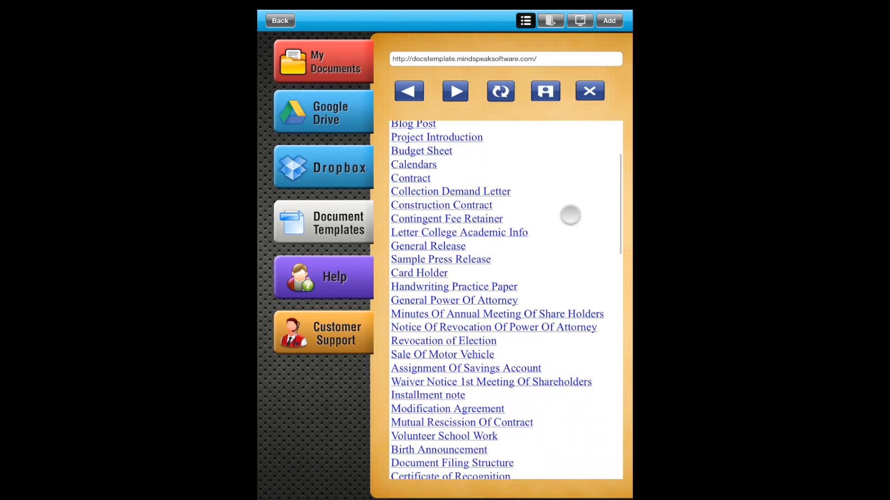
Scroll the template list and preview an invoice-style billing statement template
scroll(down, 3)
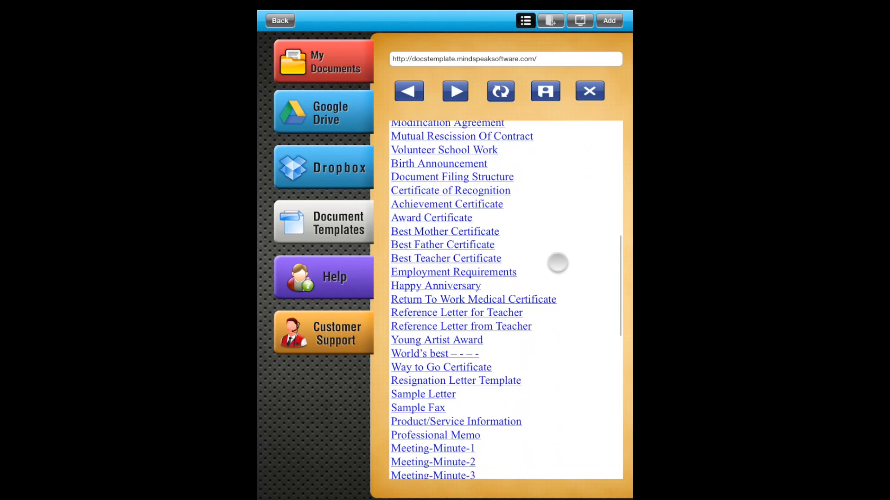
scroll(down, 3)
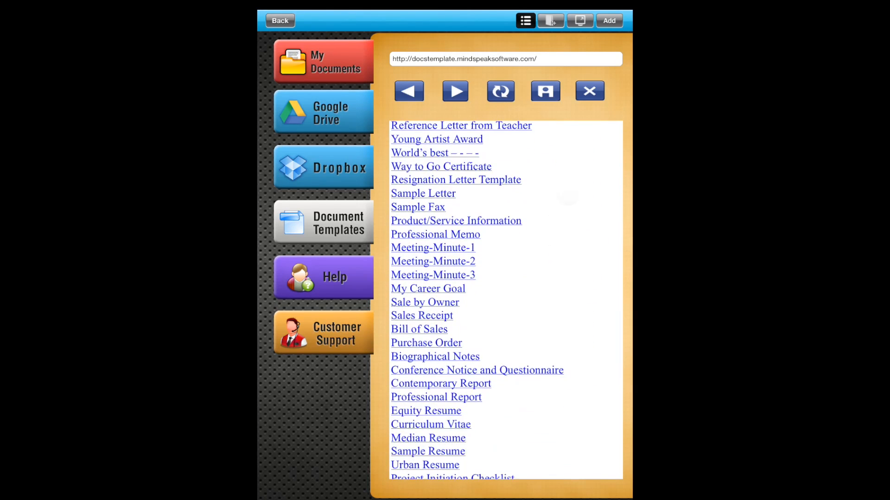
scroll(down, 3)
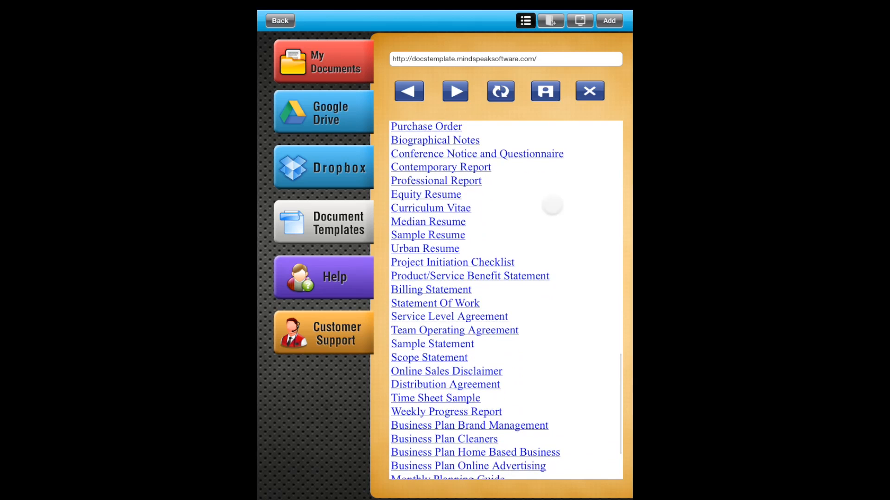
scroll(down, 3)
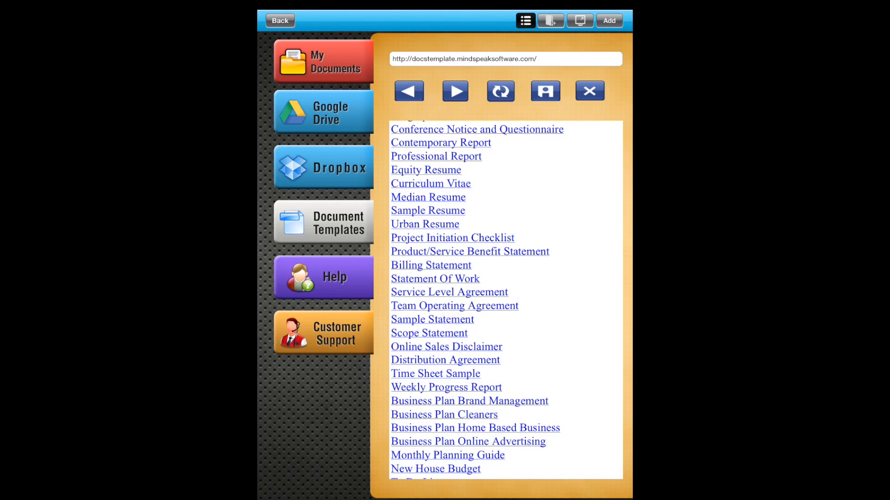
click(431, 265)
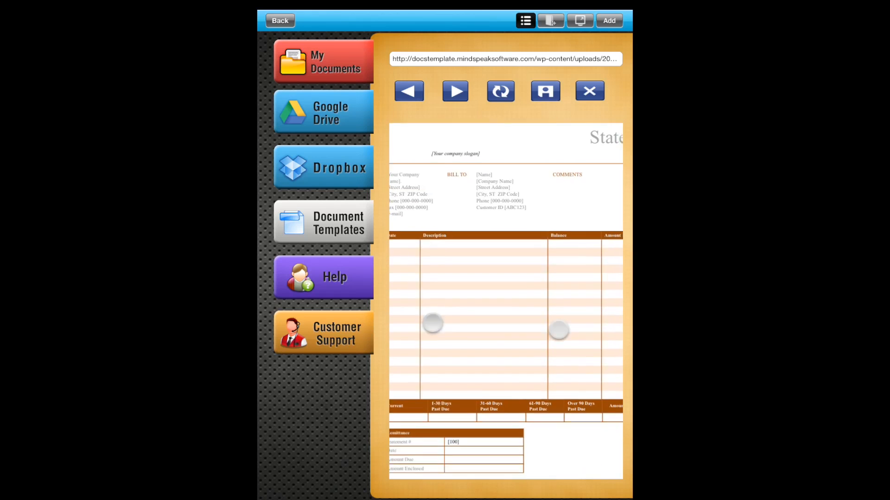
Scroll through the Help answers on creating and storing documents
click(324, 277)
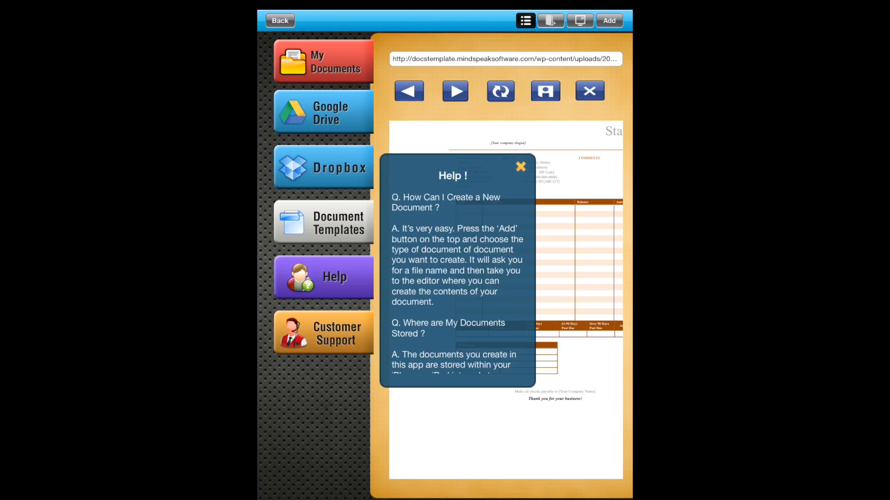
scroll(down, 3)
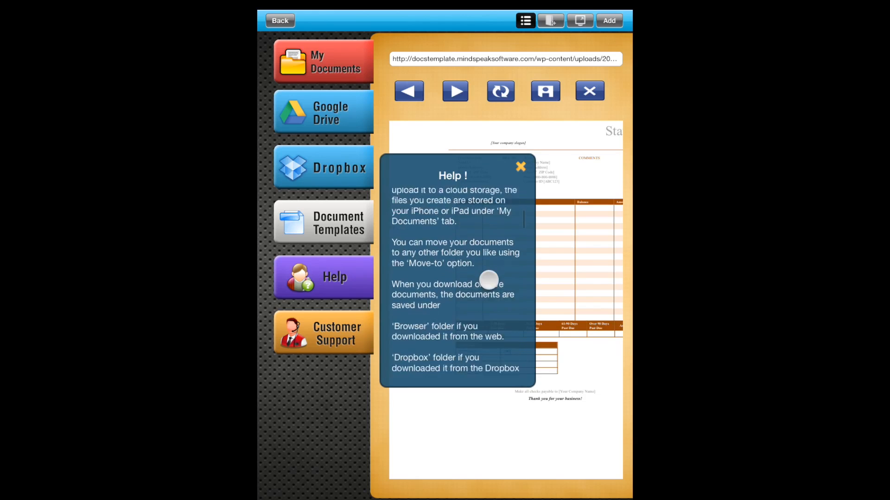
scroll(down, 3)
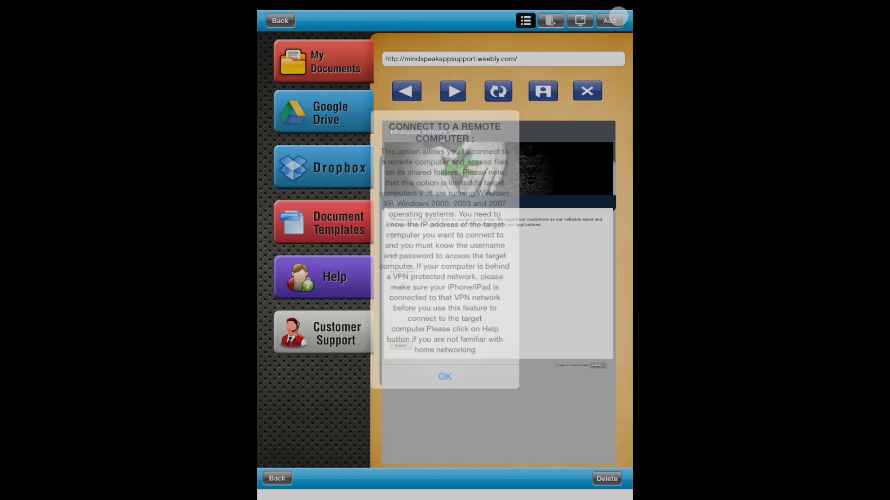
Dismiss the Connect to a Remote Computer notice on the support site
click(445, 376)
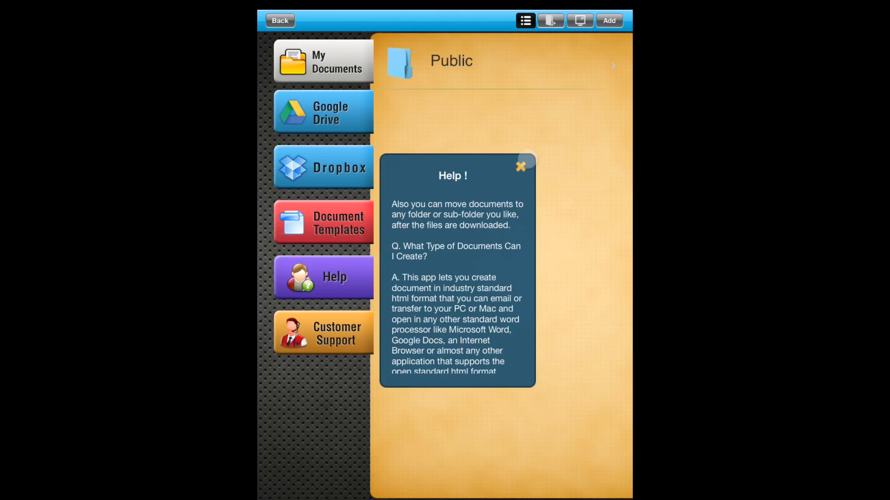
Close the Help popup over My Documents and its Public folder
click(521, 165)
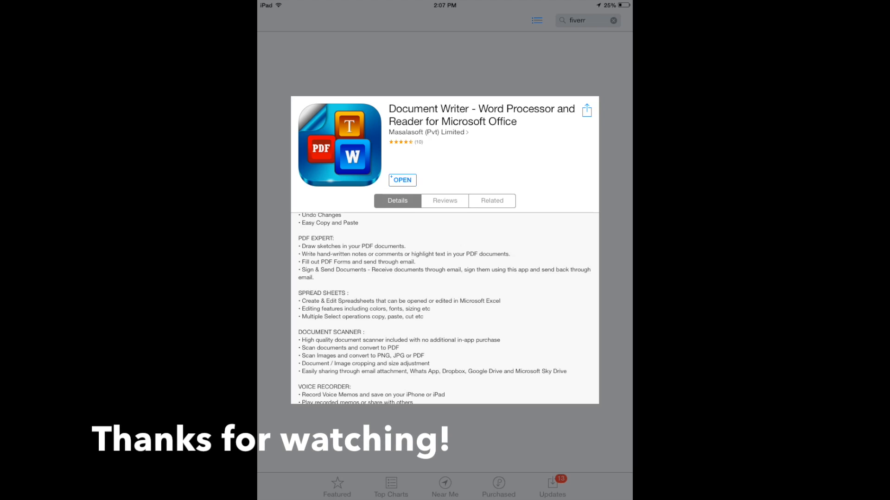
scroll(down, 3)
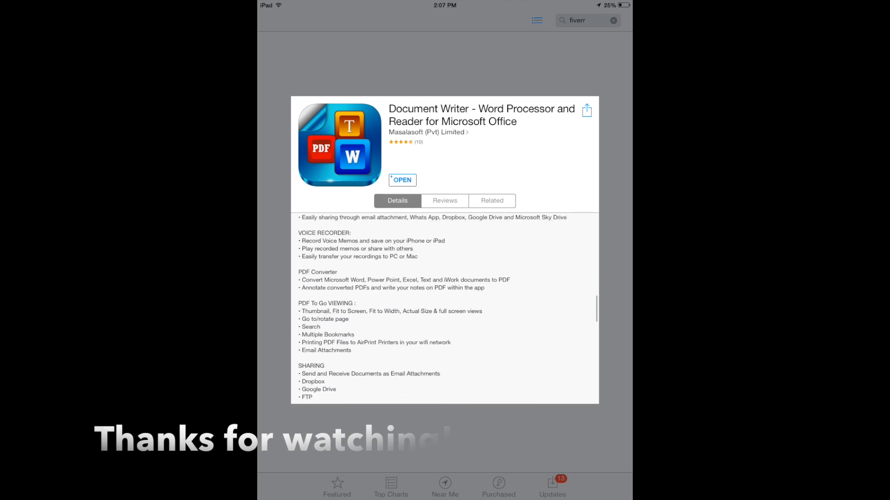
scroll(down, 3)
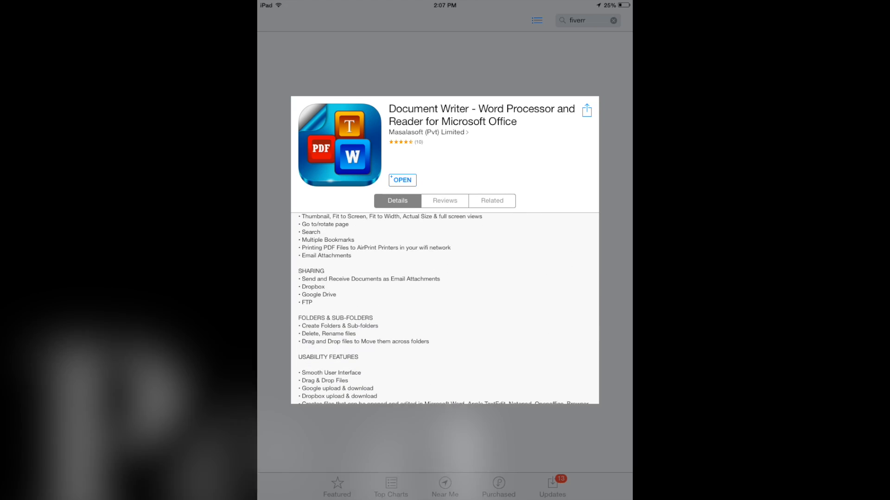